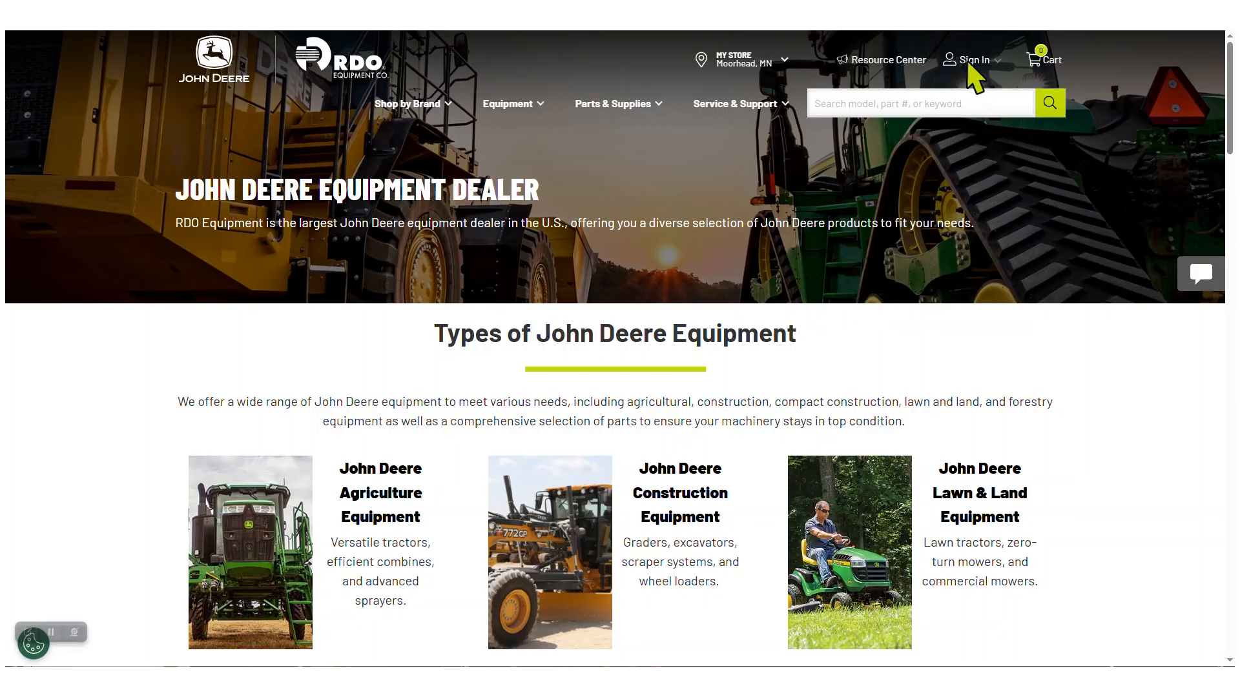
Step: Sign in to the RDO Equipment account from the Sign In dropdown at the top
left_click(973, 59)
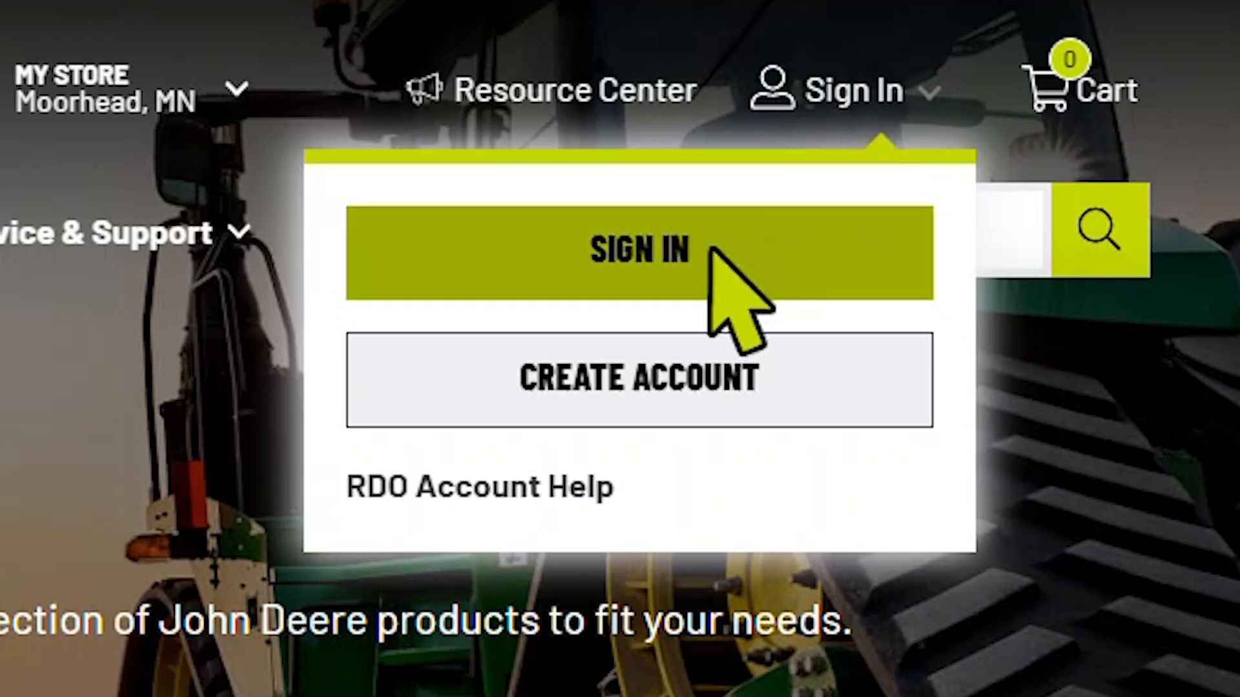
left_click(641, 253)
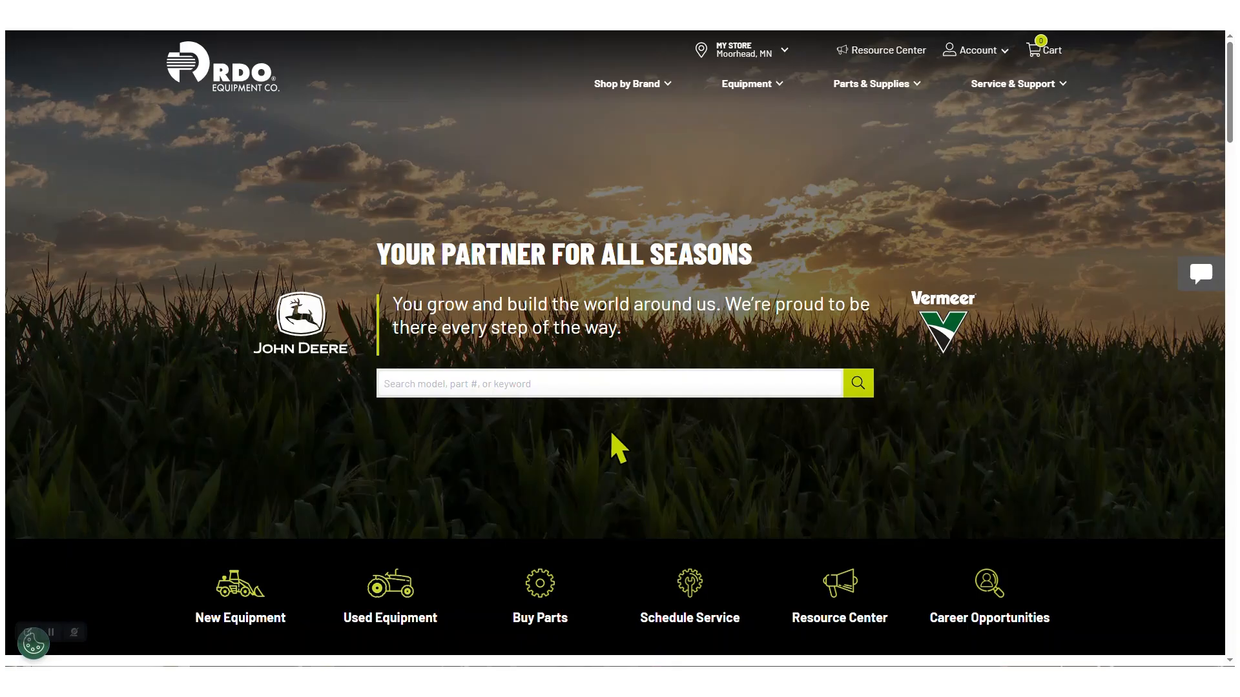
mouse_move(876, 83)
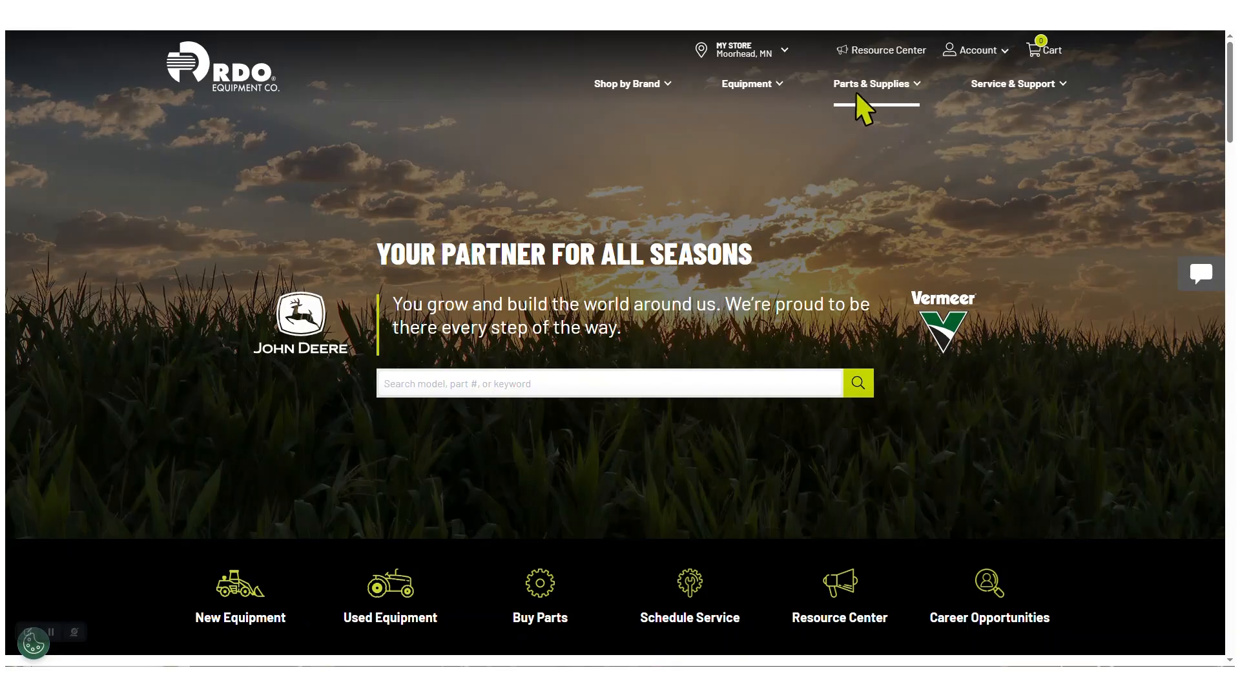
Step: Start a John Deere Parts Catalog shopping session from Parts & Supplies
left_click(872, 83)
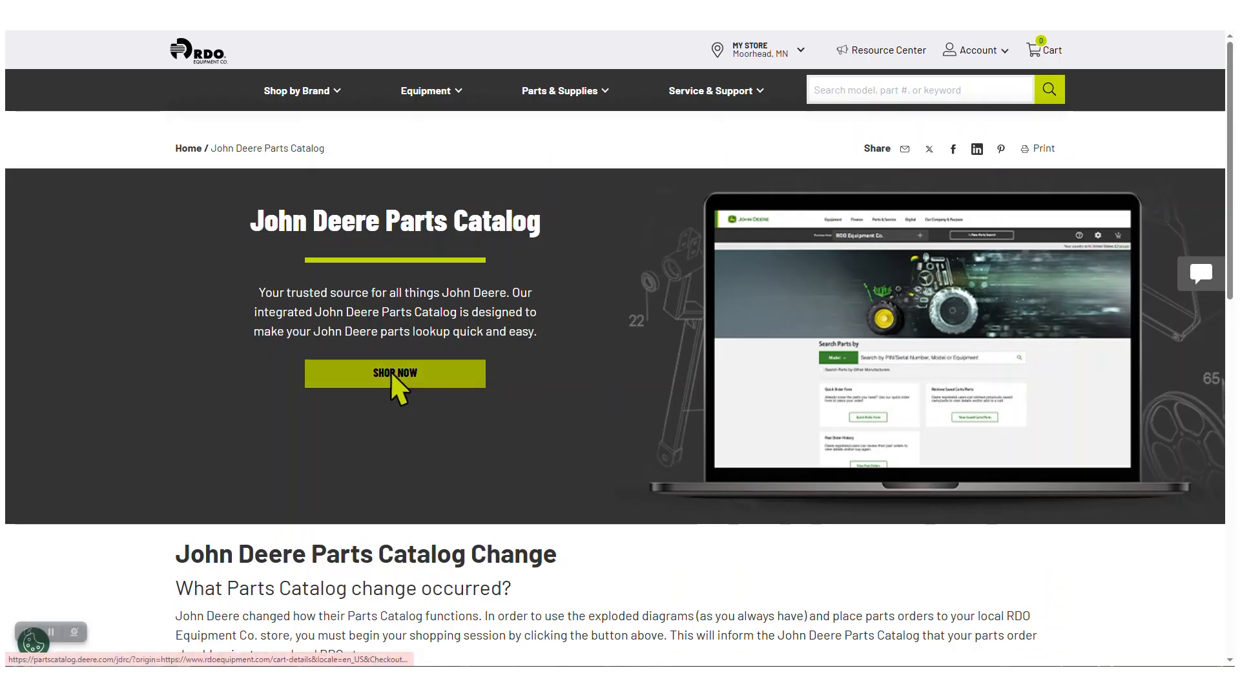
left_click(394, 373)
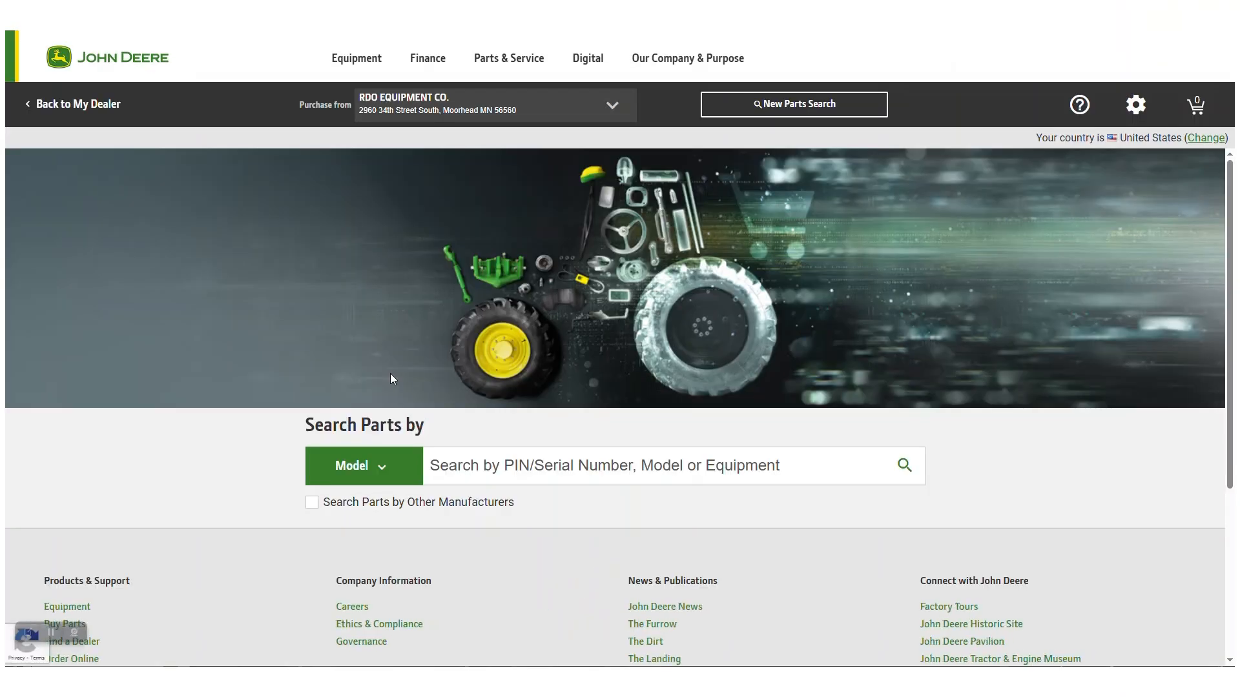
mouse_move(401, 389)
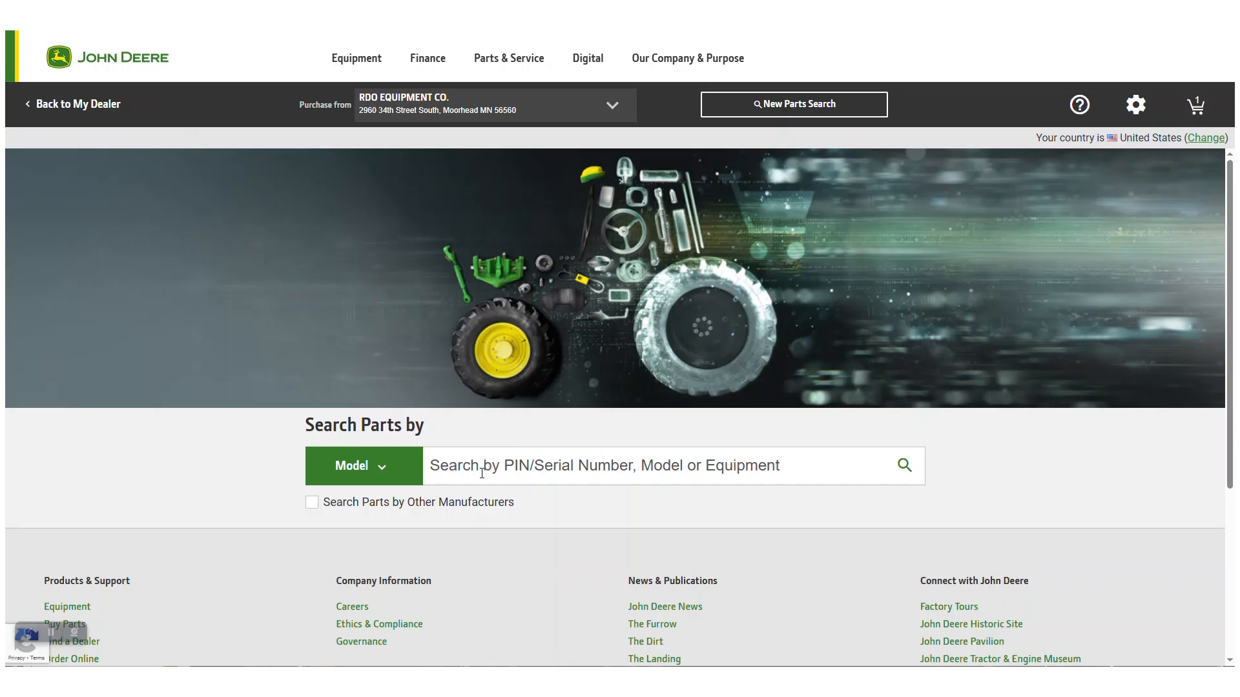
Step: Search the catalog for model '6M 130' and open the 6M 130 Tractor parts page
type("6M 130")
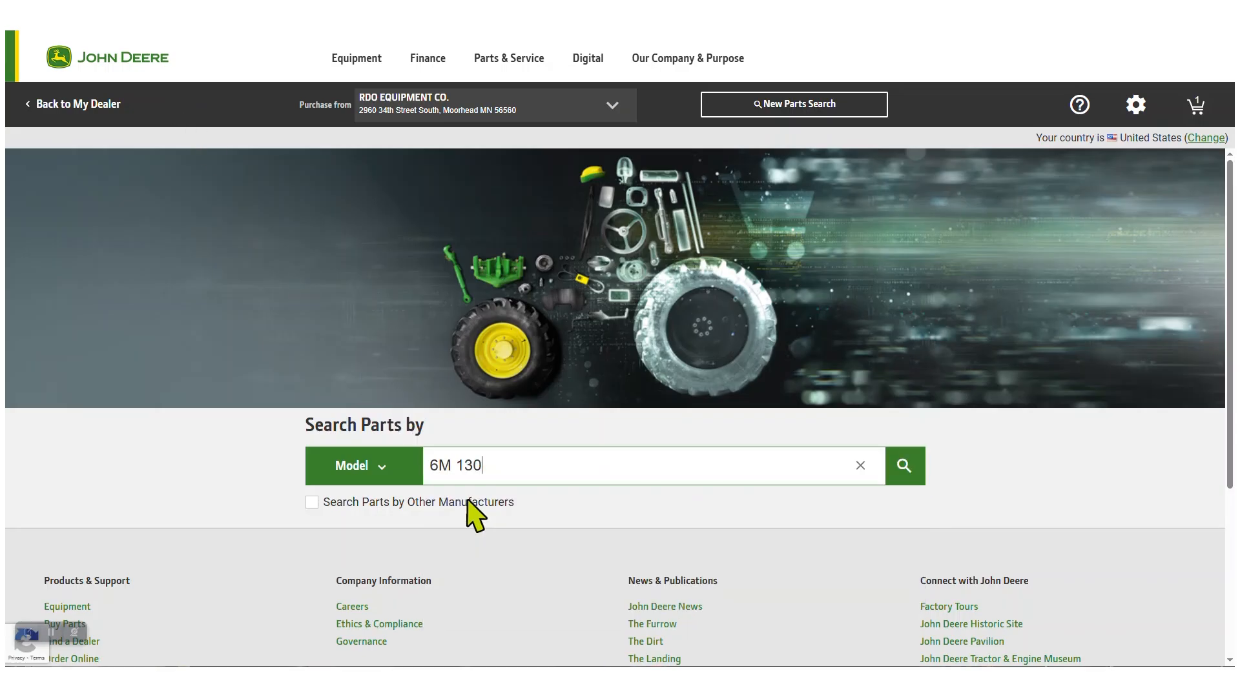
left_click(904, 465)
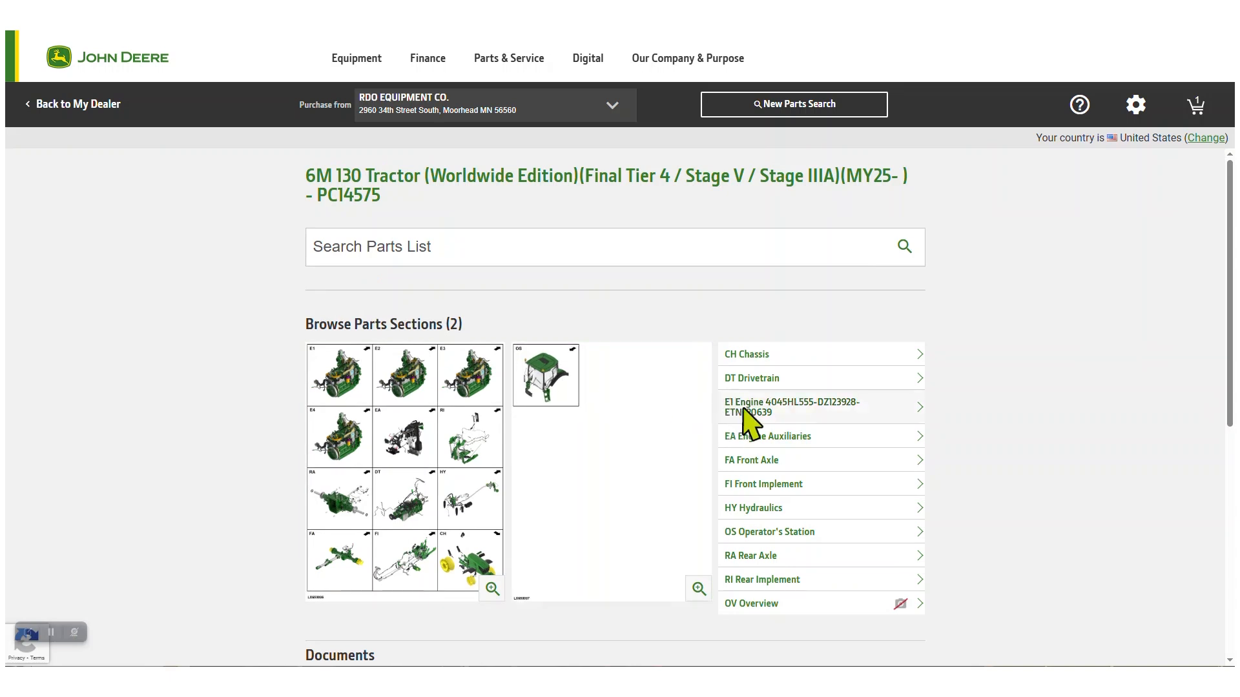
Step: Add the E1 Engine section's Engine Oil Filter to the cart and proceed to RDO checkout
left_click(793, 408)
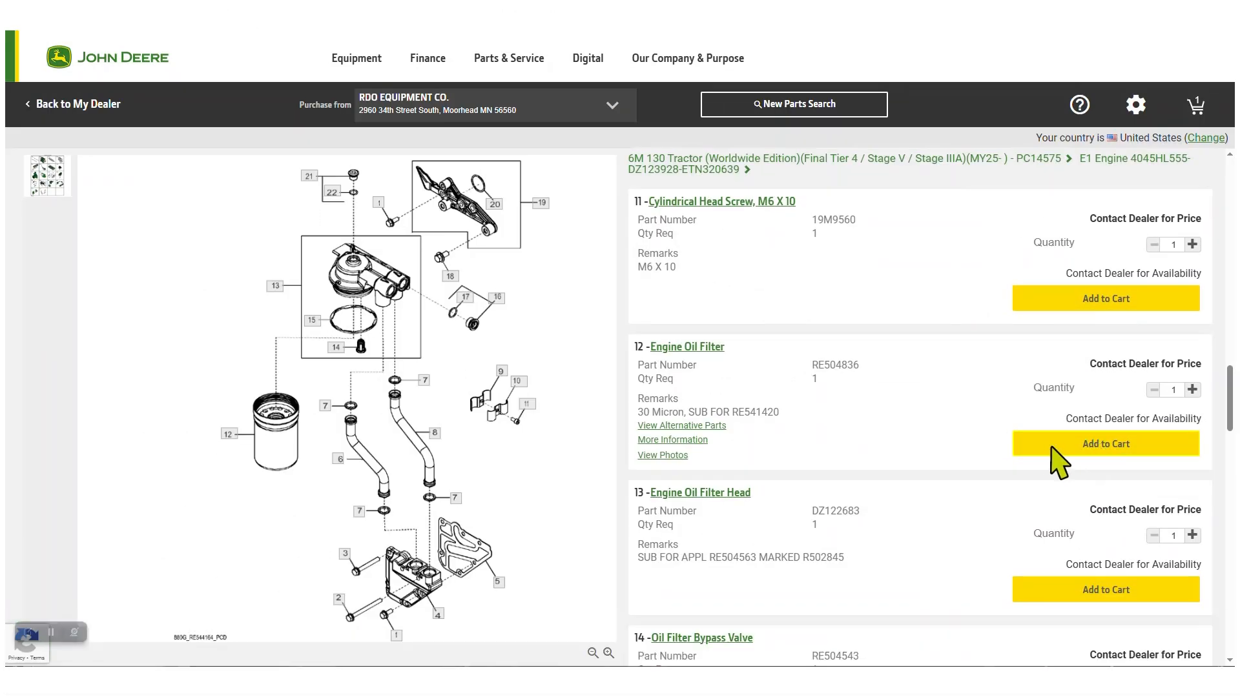
left_click(1105, 444)
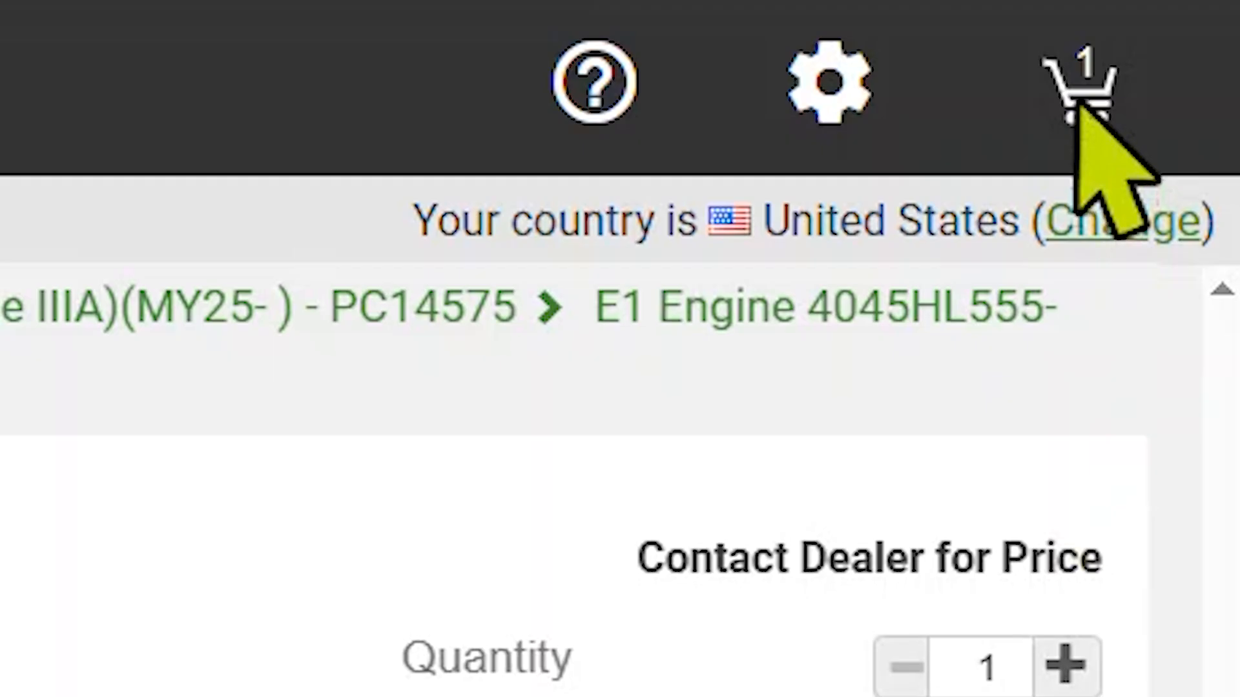
left_click(1079, 84)
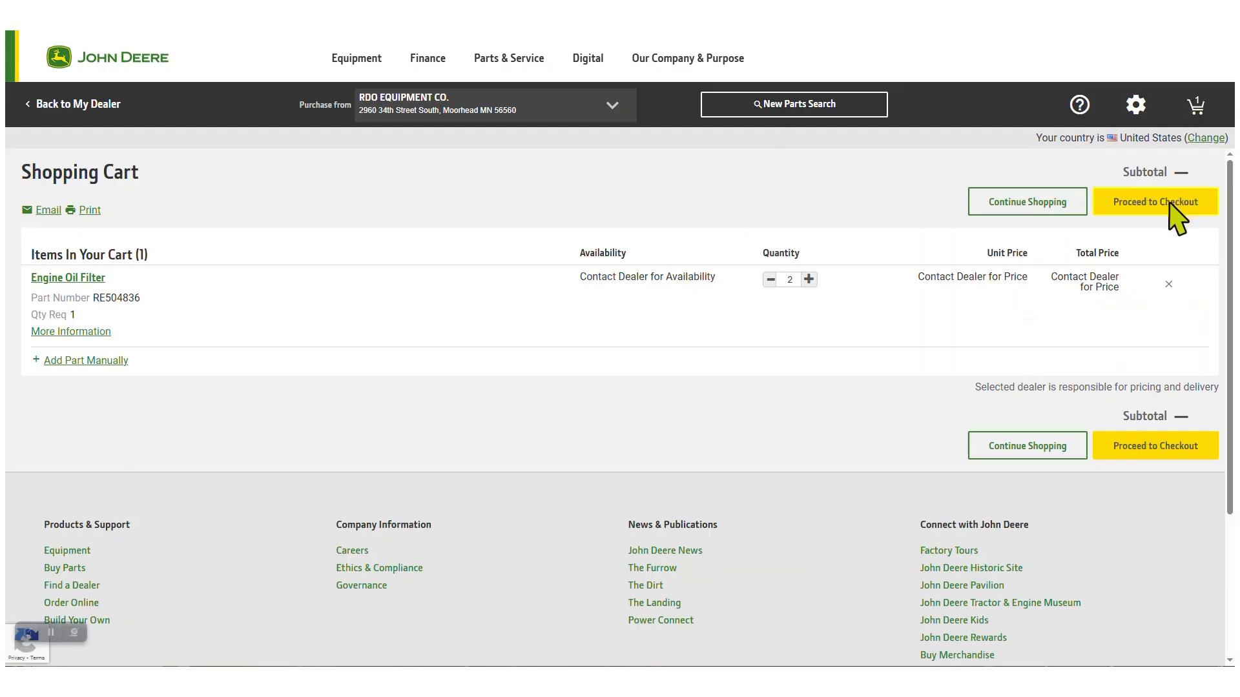
left_click(1155, 201)
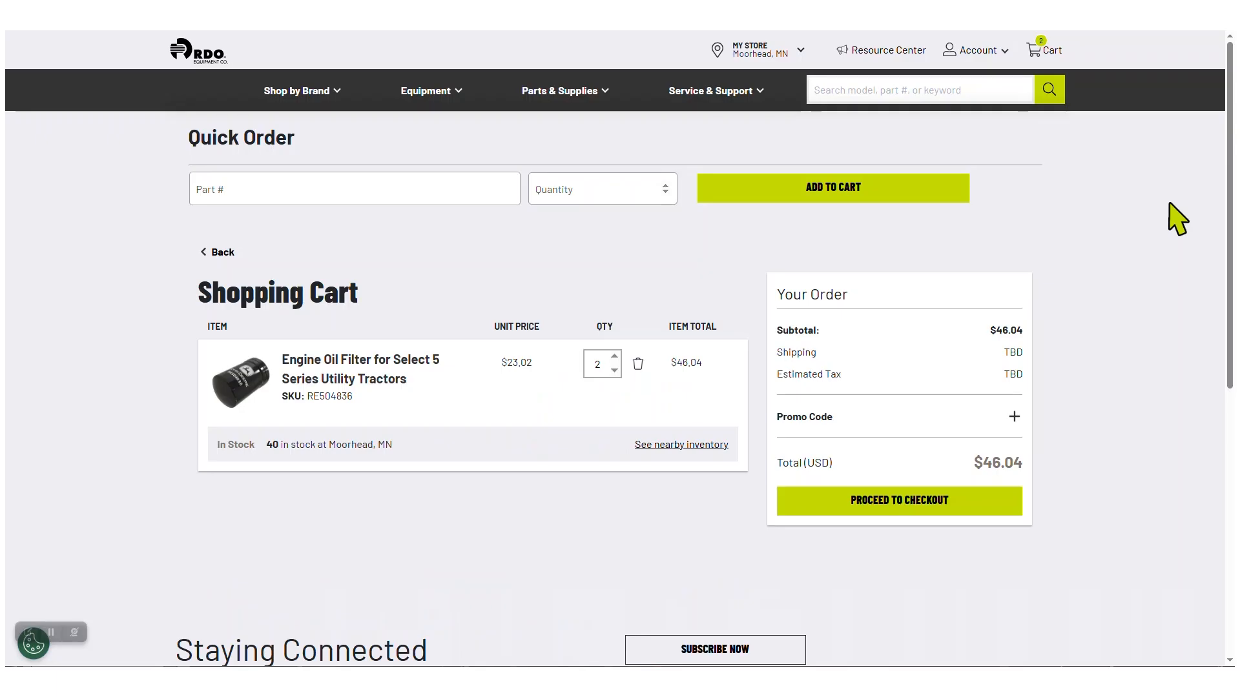